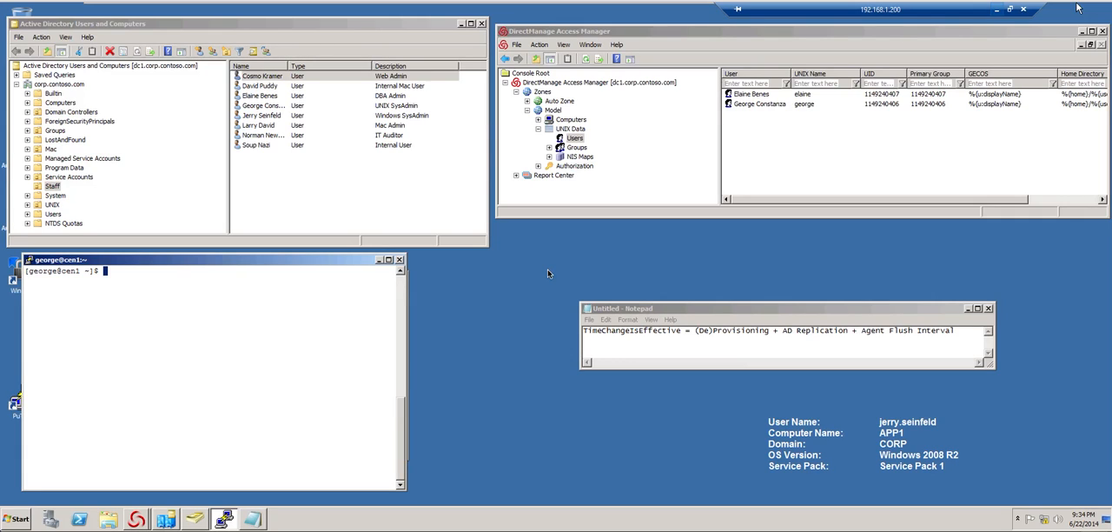
{"action": "mouse_move", "coordinate": [532, 268]}
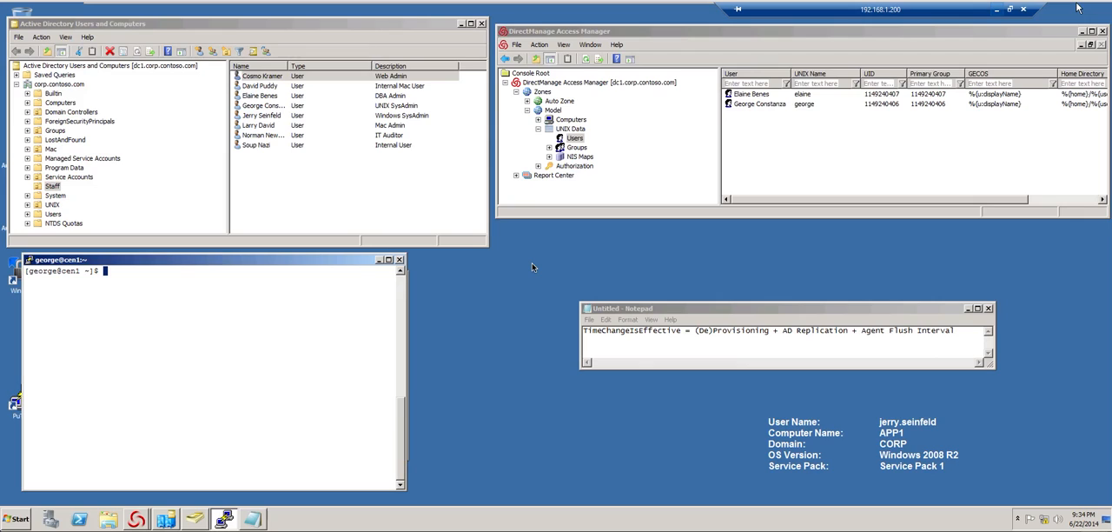
{"action": "mouse_move", "coordinate": [387, 289]}
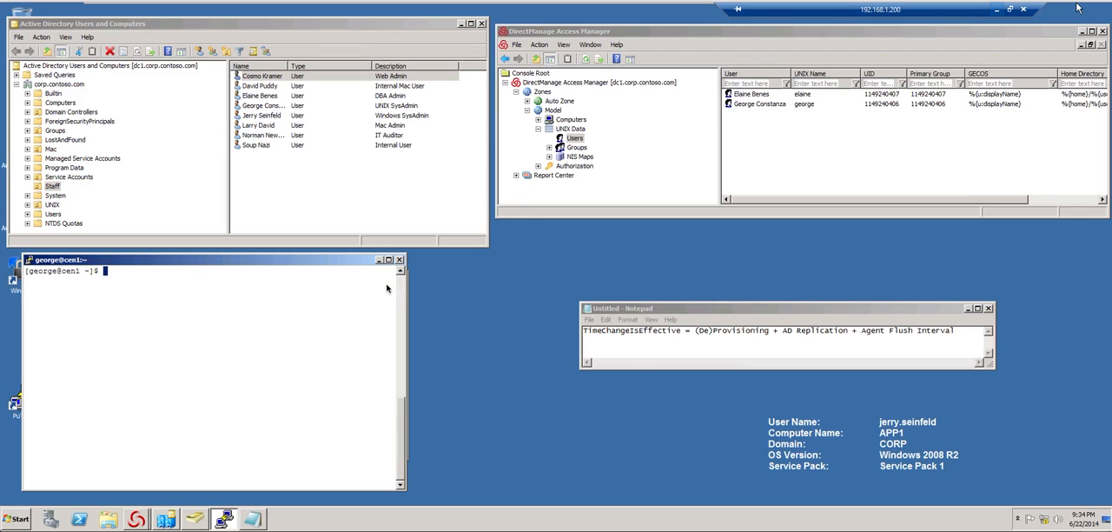
{"action": "mouse_move", "coordinate": [278, 186]}
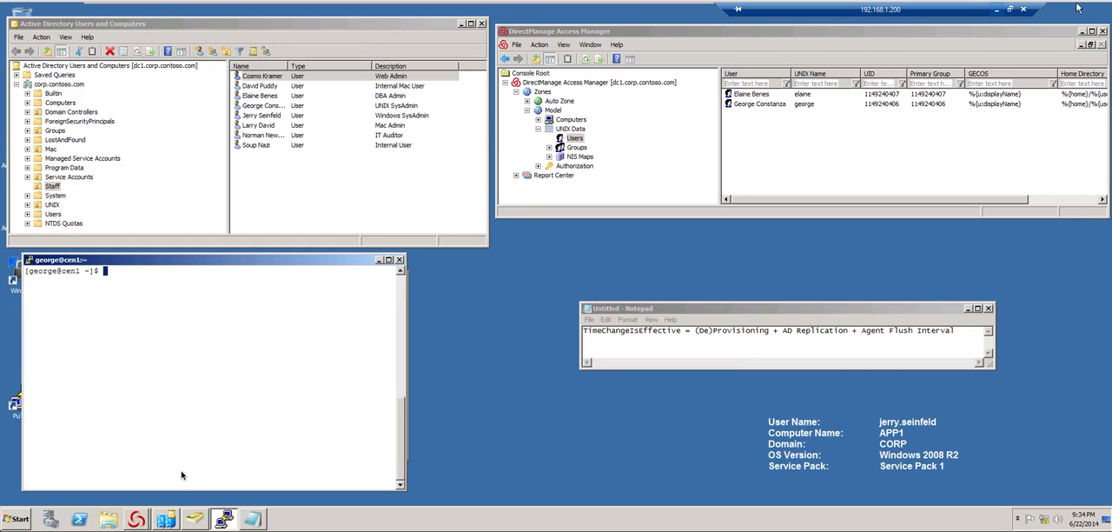
{"action": "mouse_move", "coordinate": [264, 415]}
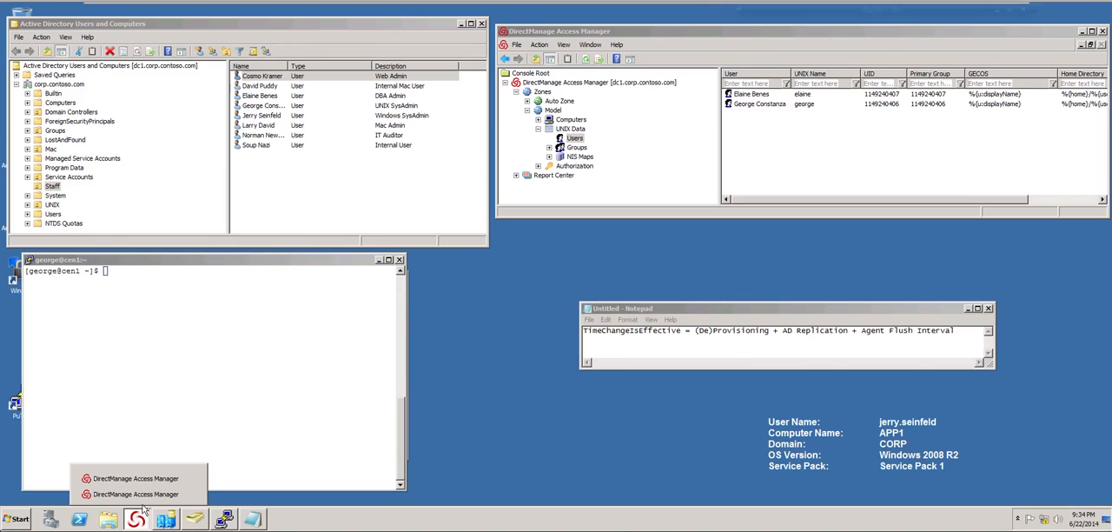
- Restore the second Access Manager console, connected to another domain controller, showing the zone's UNIX users
{"action": "left_click", "coordinate": [135, 494]}
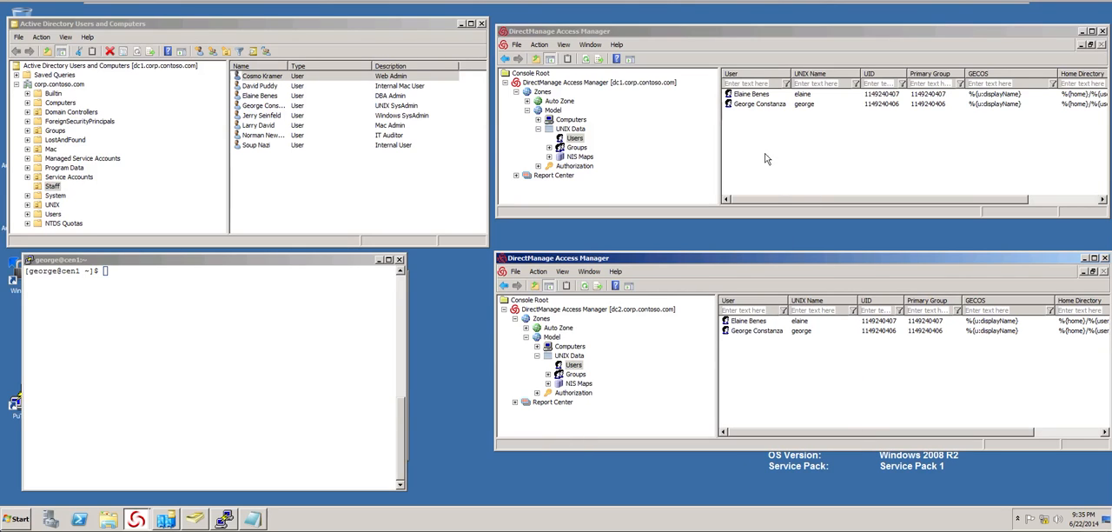
{"action": "mouse_move", "coordinate": [744, 134]}
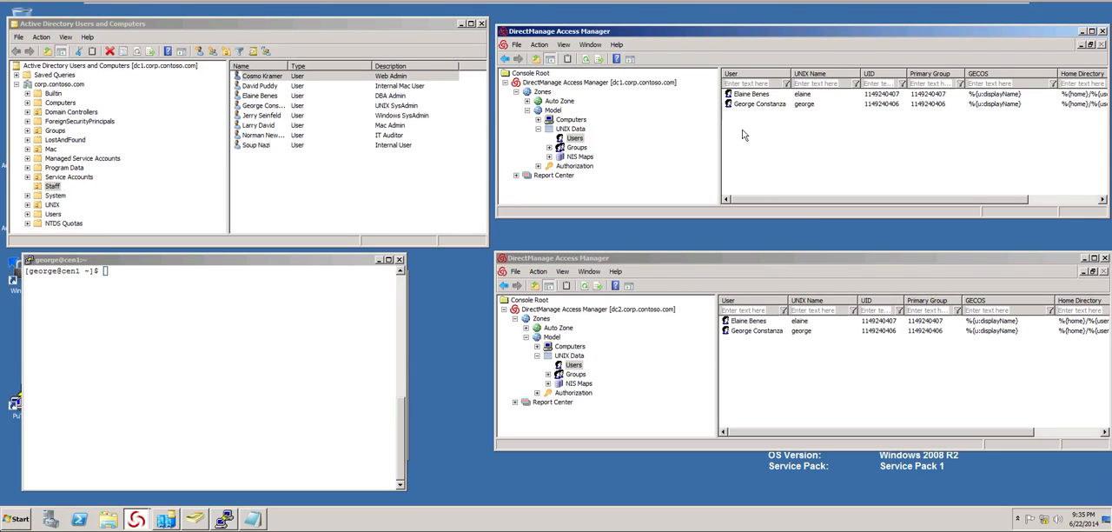
- Add Cosmo Kramer to the zone via Add User to Zone, accepting the default UNIX profile with login kramer
{"action": "right_click", "coordinate": [744, 134]}
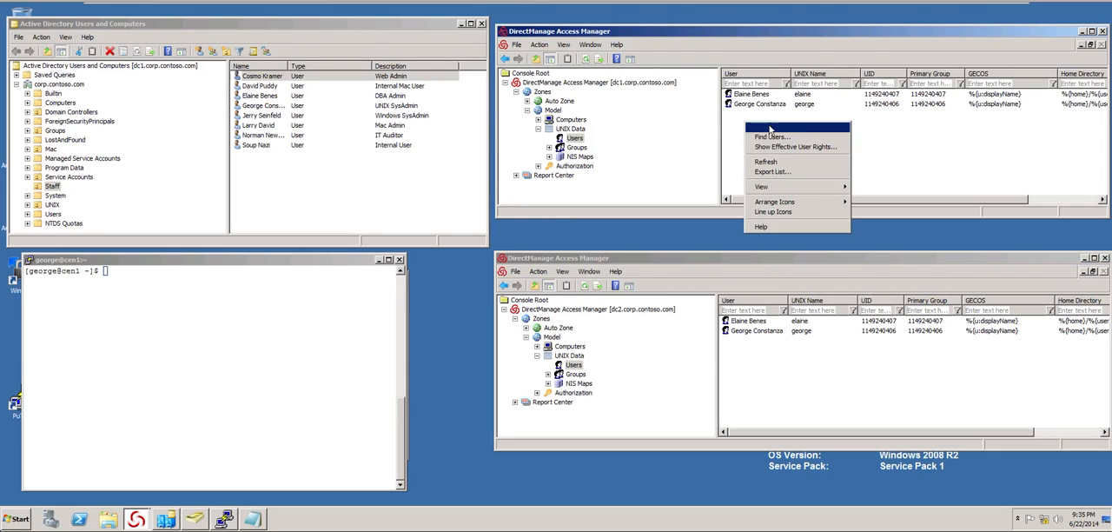
{"action": "mouse_move", "coordinate": [781, 127]}
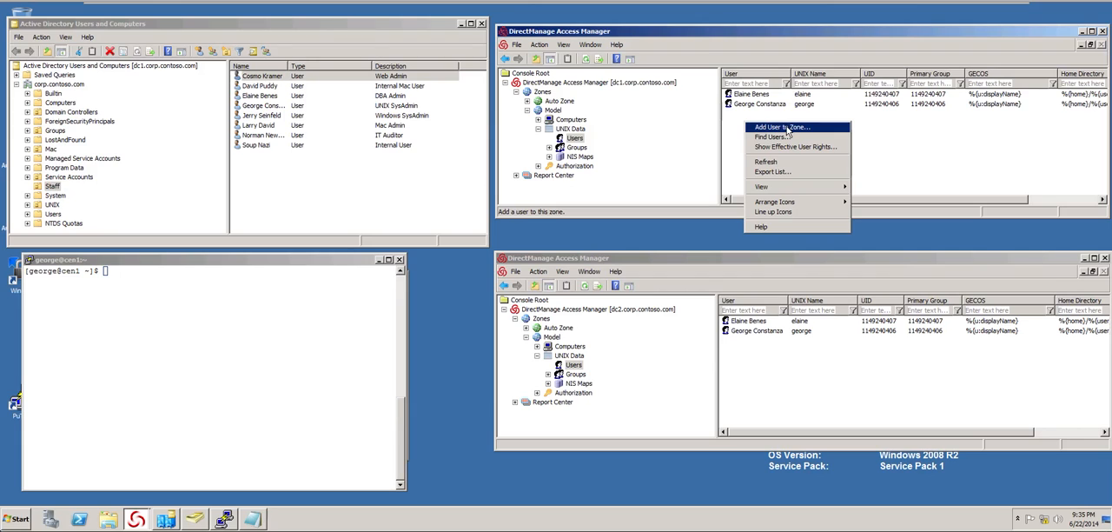
{"action": "left_click", "coordinate": [778, 127]}
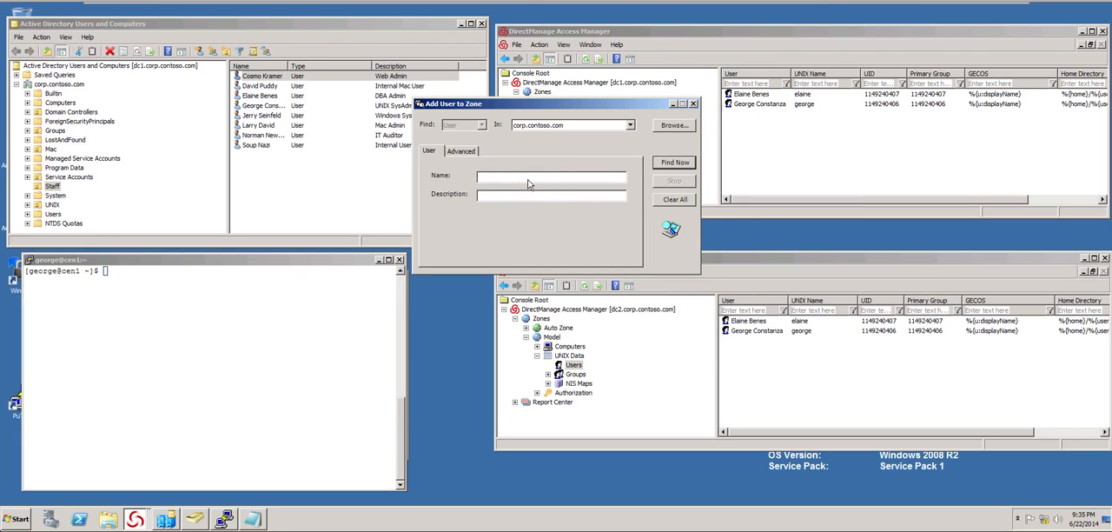
{"action": "type", "text": "kramer"}
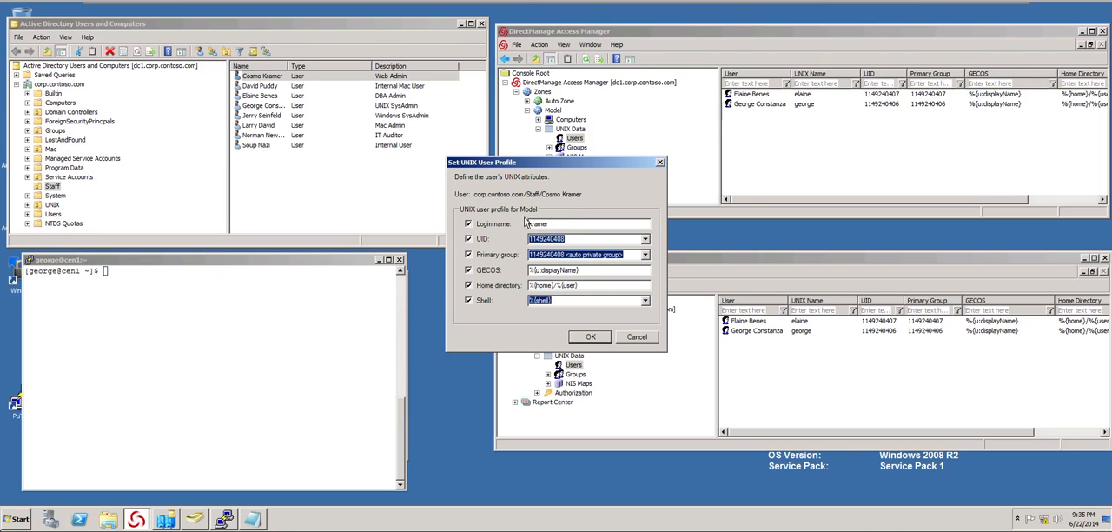
{"action": "left_click", "coordinate": [591, 337]}
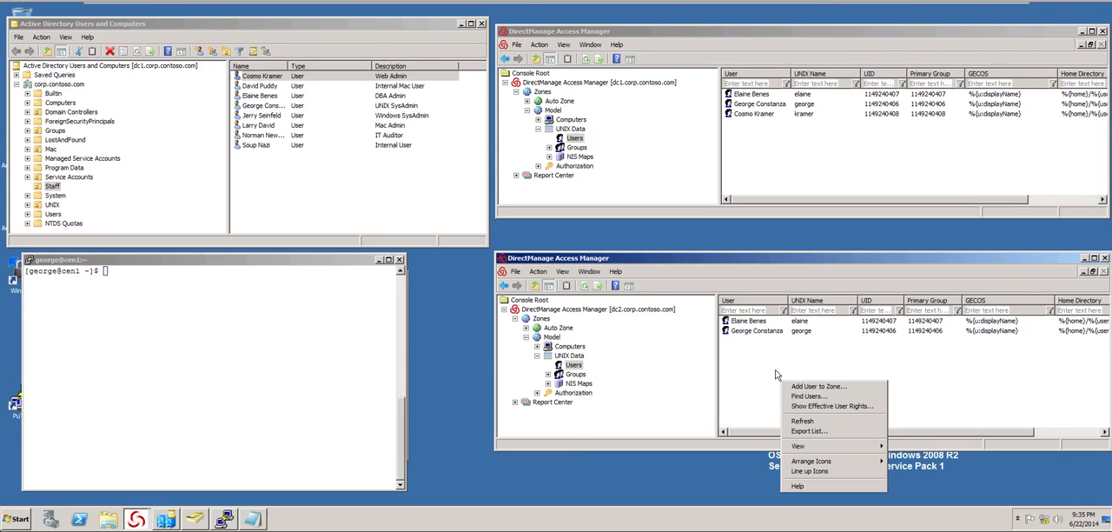
- Refresh the second console's Users list so Cosmo Kramer appears among its three UNIX users
{"action": "left_click", "coordinate": [765, 368]}
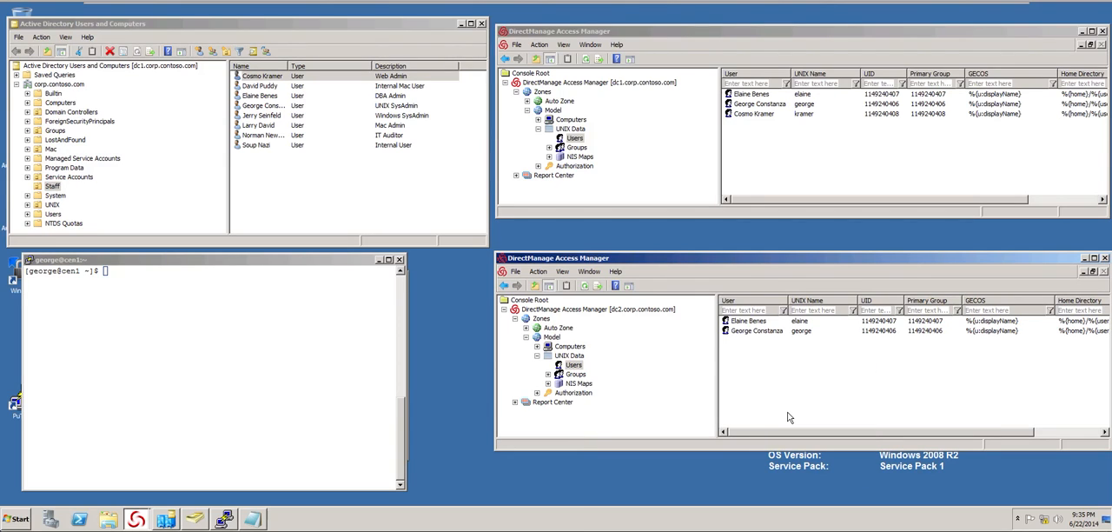
{"action": "mouse_move", "coordinate": [629, 323]}
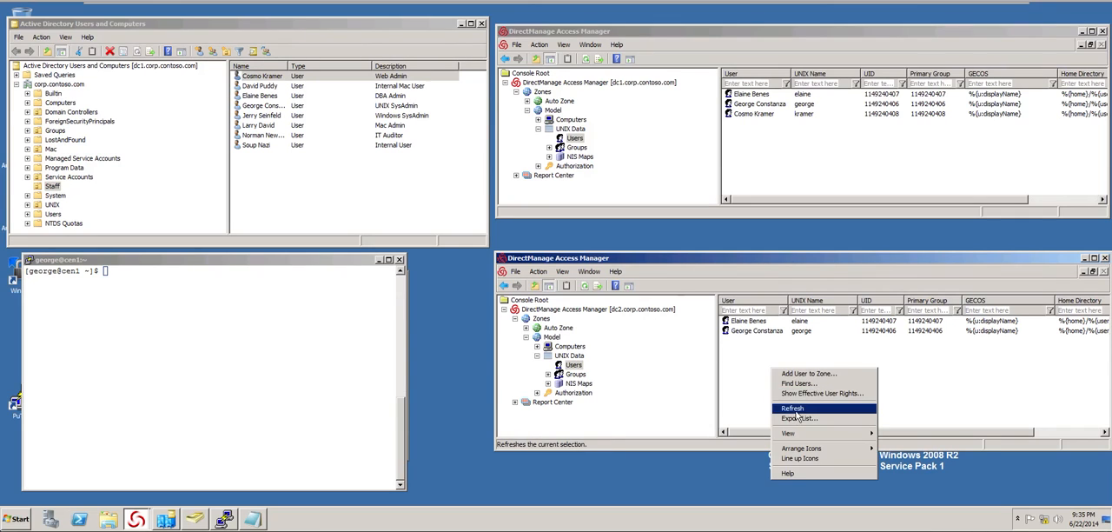
{"action": "left_click", "coordinate": [793, 408]}
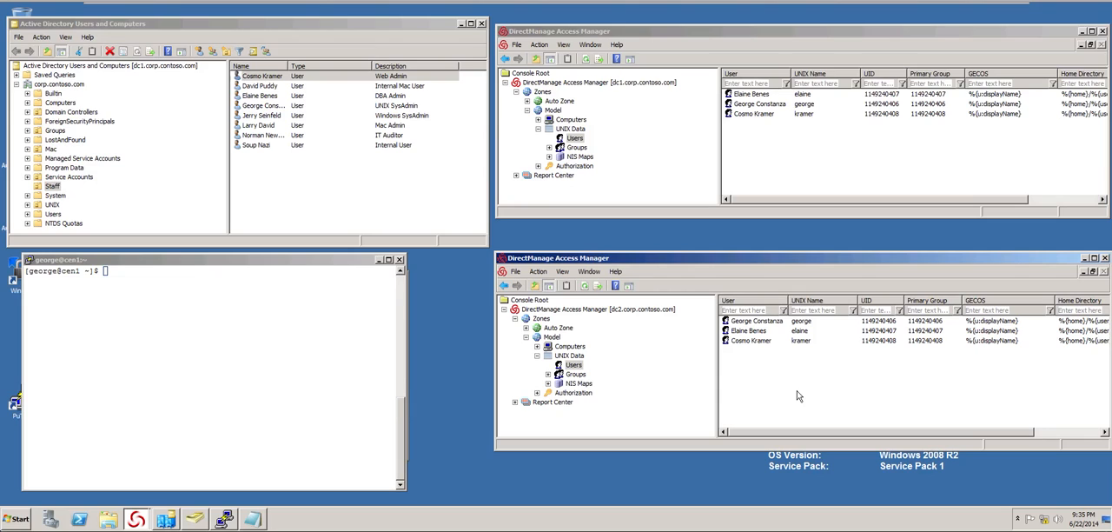
{"action": "mouse_move", "coordinate": [250, 288]}
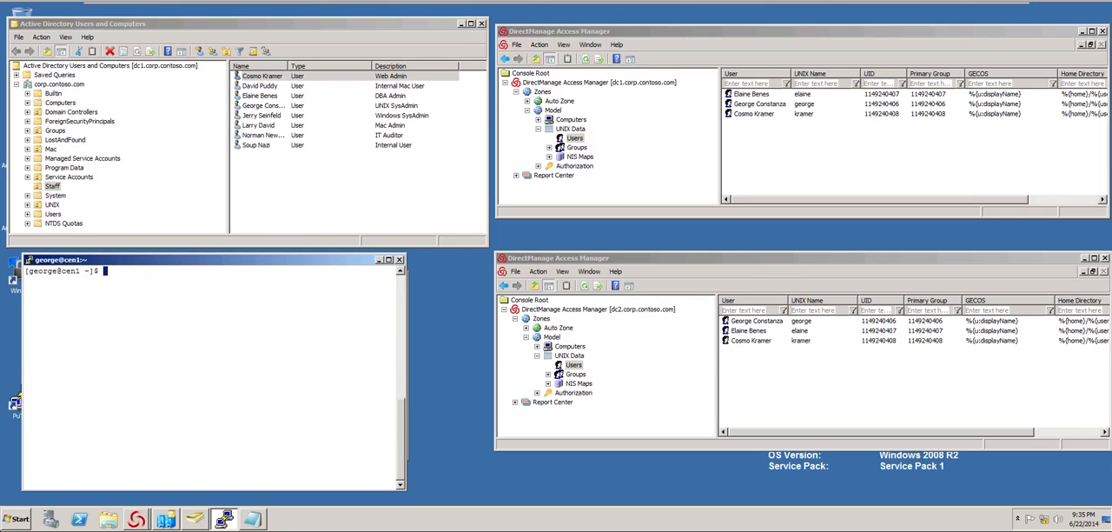
- Run adquery user in the PuTTY session; only george is listed
{"action": "type", "text": "adquery user"}
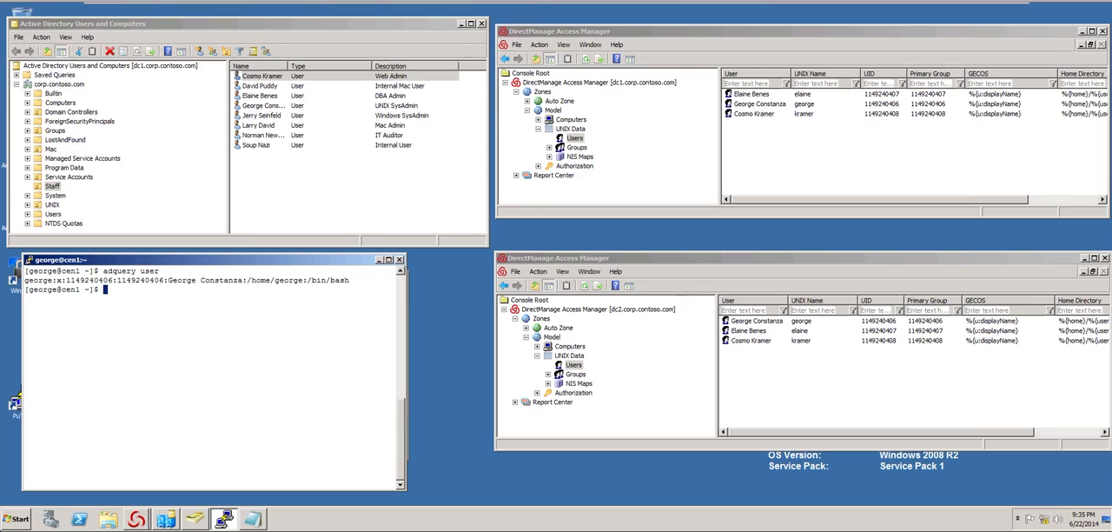
{"action": "mouse_move", "coordinate": [181, 306]}
{"action": "type", "text": "adin"}
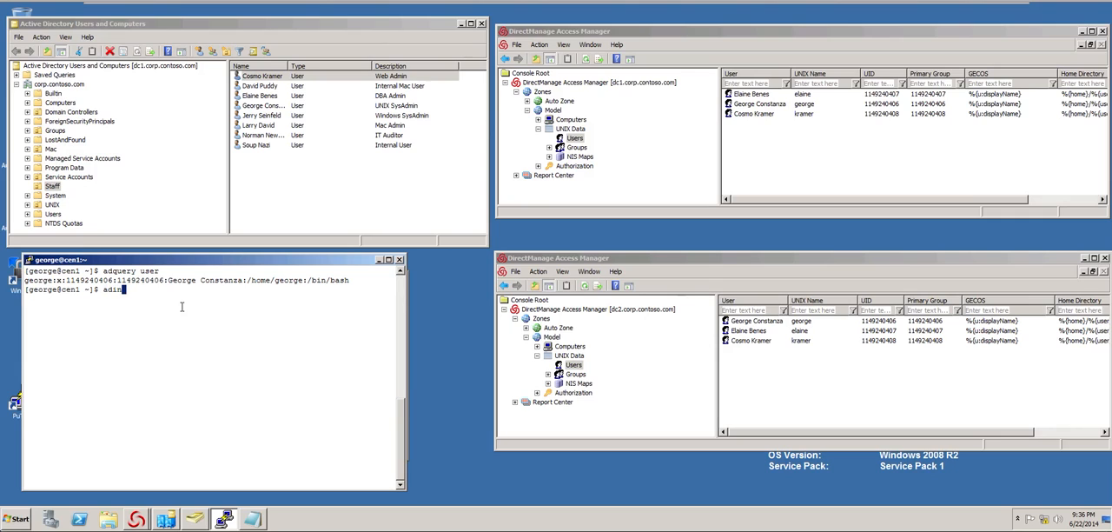
- Run adinfo to confirm the host is joined and connected, then rerun adquery user
{"action": "key", "text": "Return"}
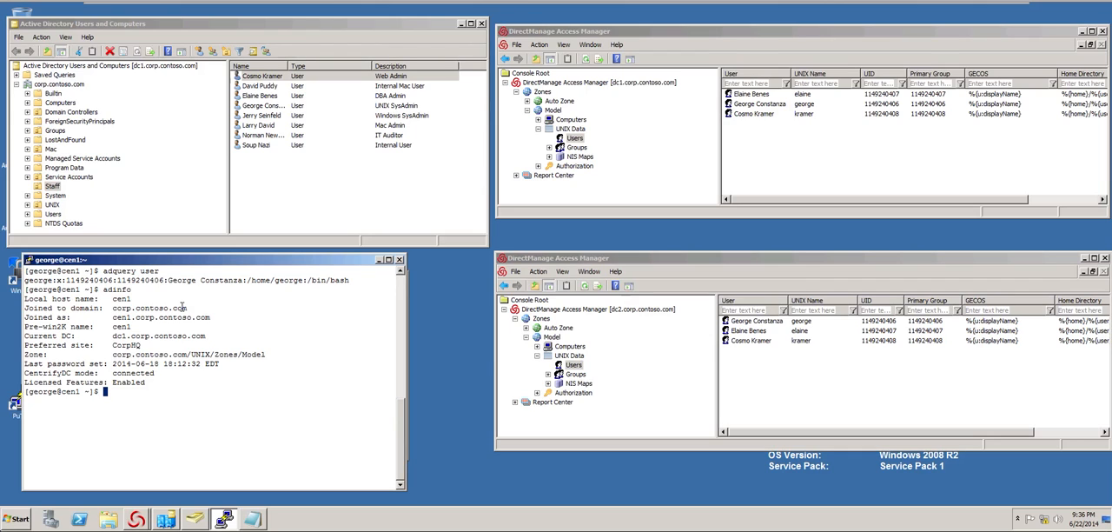
{"action": "type", "text": "adqu"}
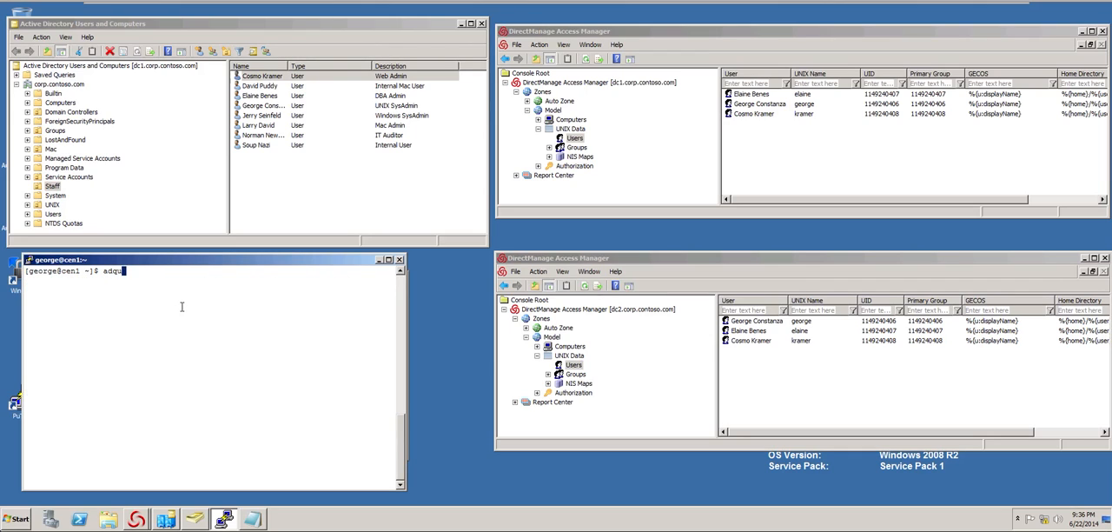
{"action": "key", "text": "Return"}
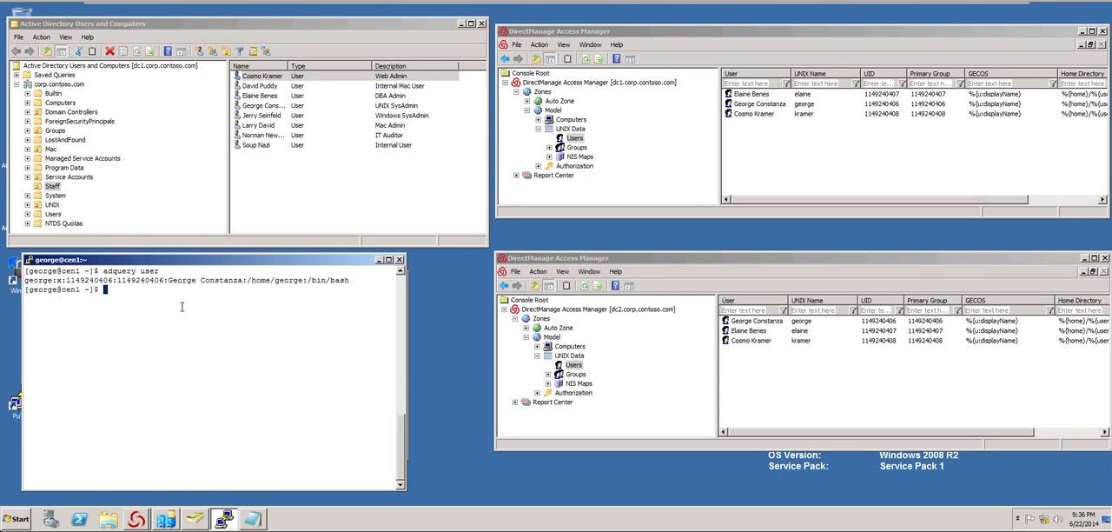
- Run dzdo /usr/sbin/adflush to flush cached directory data, then adquery user again; still only george
{"action": "type", "text": "dzdo /usr/"}
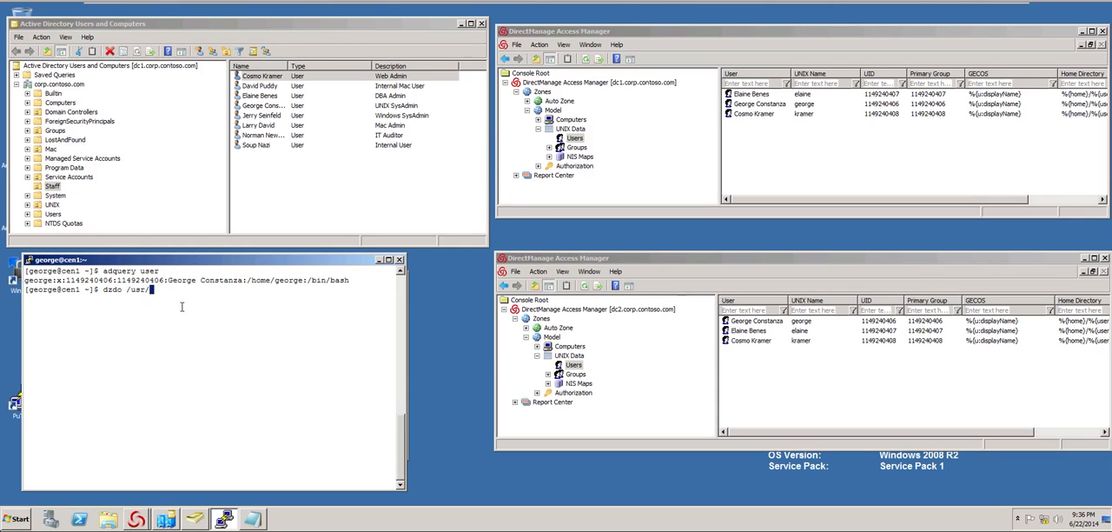
{"action": "type", "text": "sbin/"}
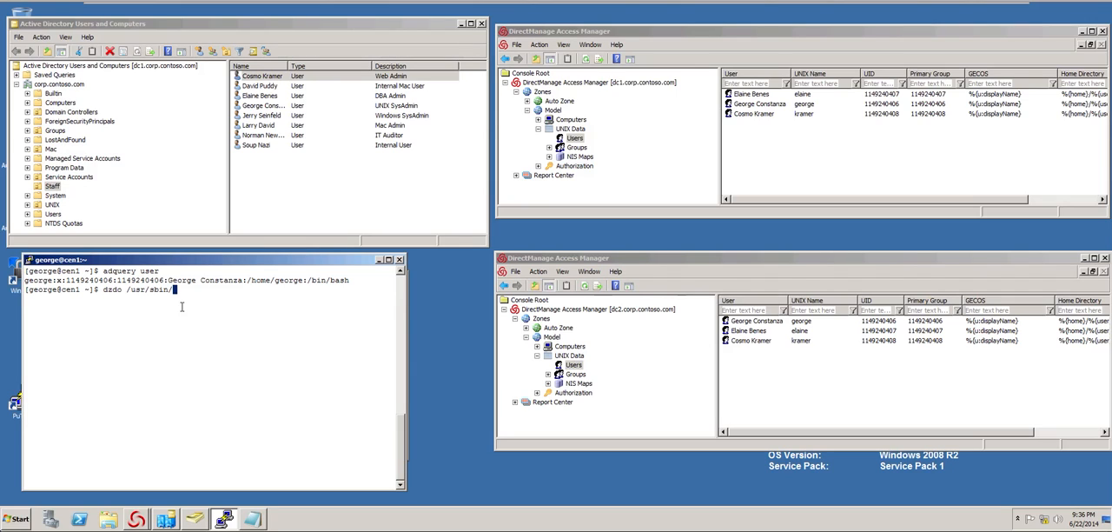
{"action": "key", "text": "Return"}
{"action": "type", "text": "ad"}
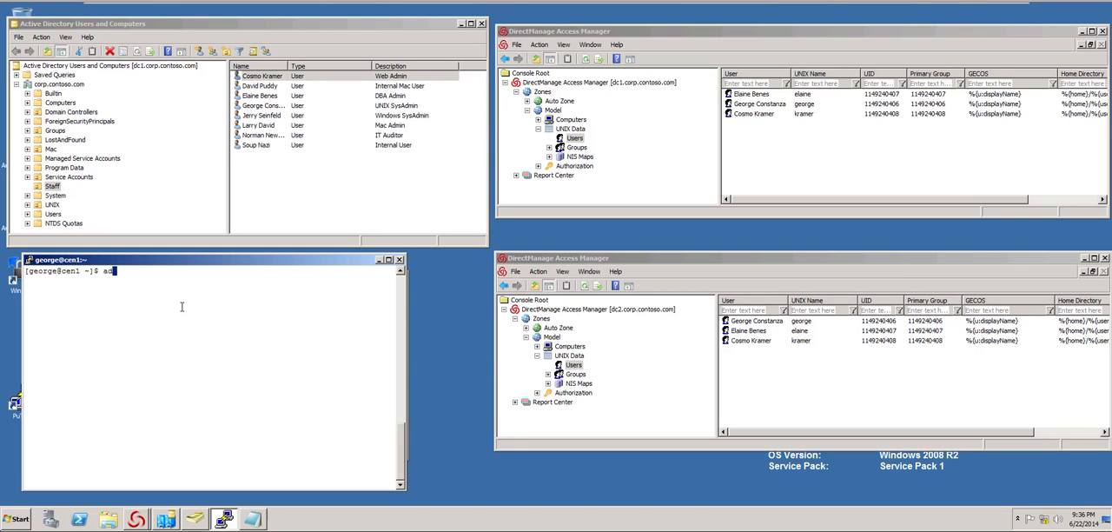
{"action": "type", "text": "query"}
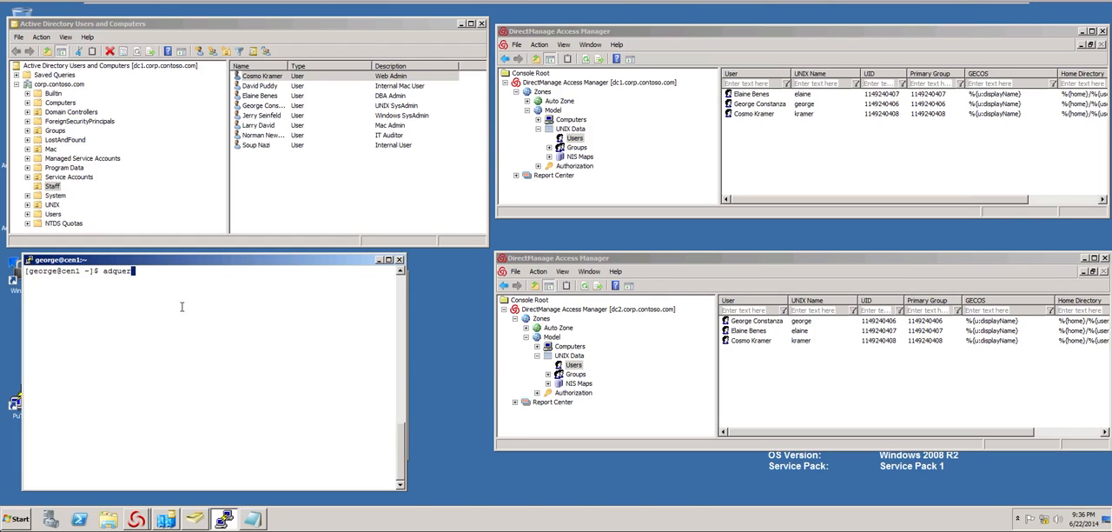
{"action": "key", "text": "Return"}
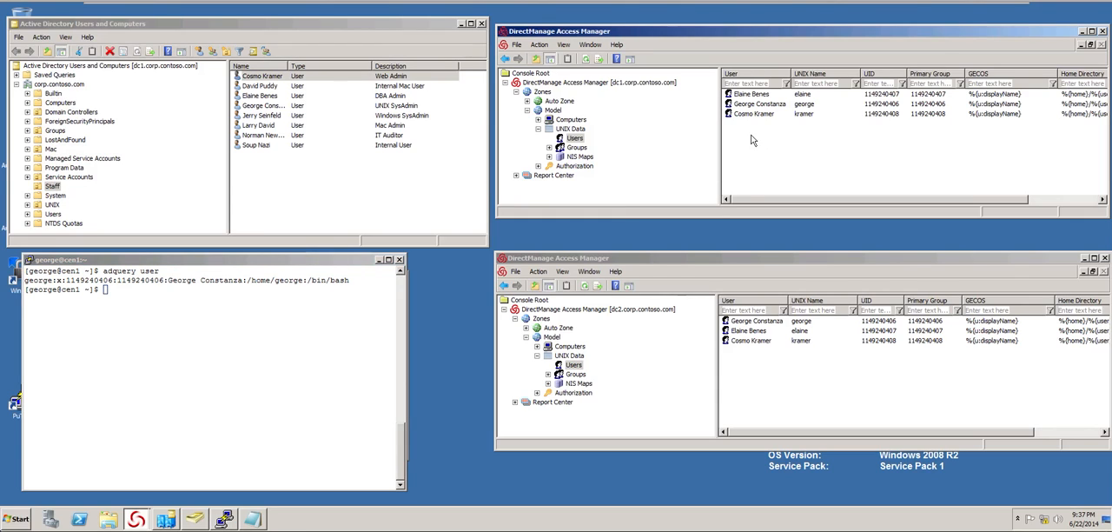
{"action": "mouse_move", "coordinate": [768, 121]}
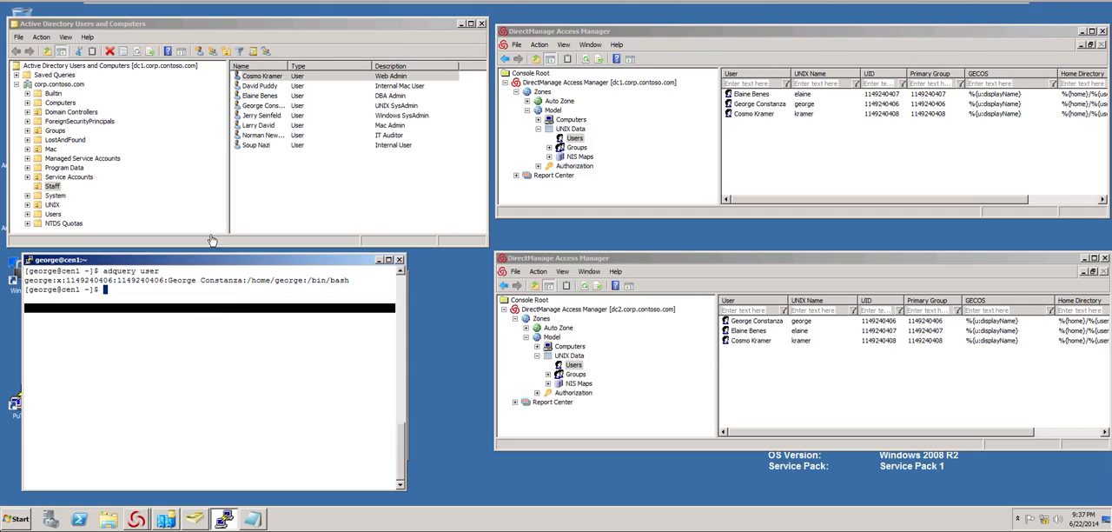
{"action": "mouse_move", "coordinate": [792, 122]}
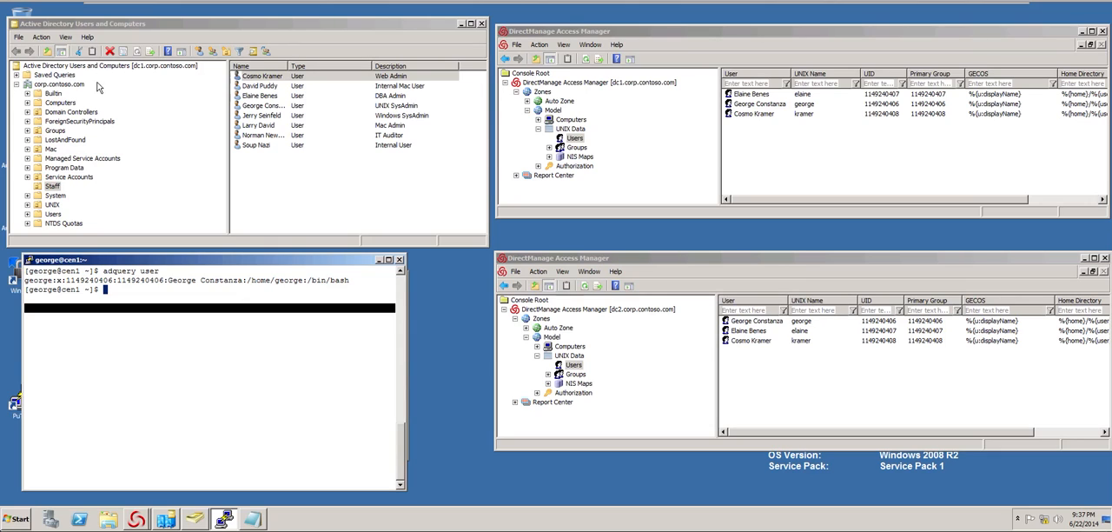
{"action": "left_click", "coordinate": [260, 77]}
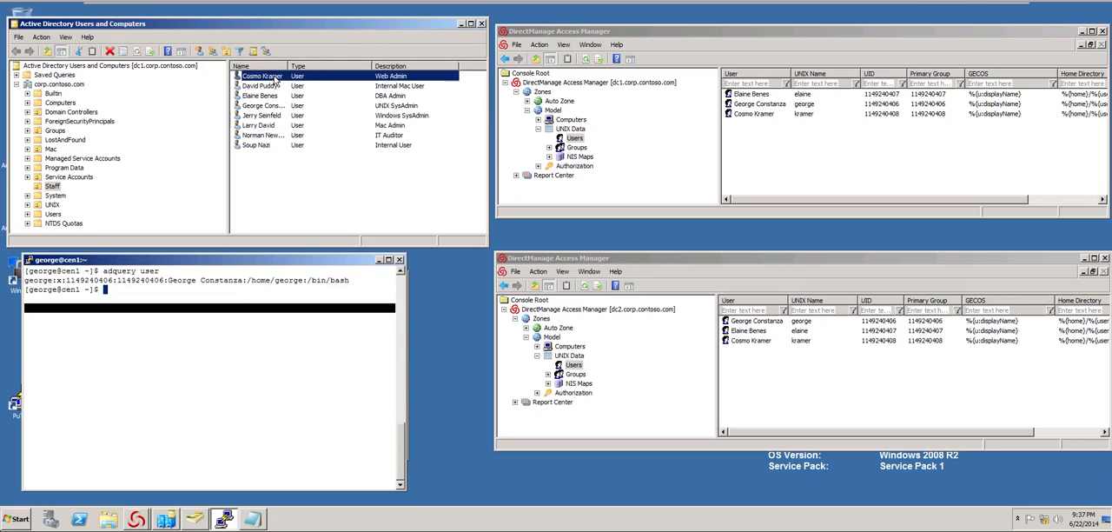
{"action": "double_click", "coordinate": [262, 76]}
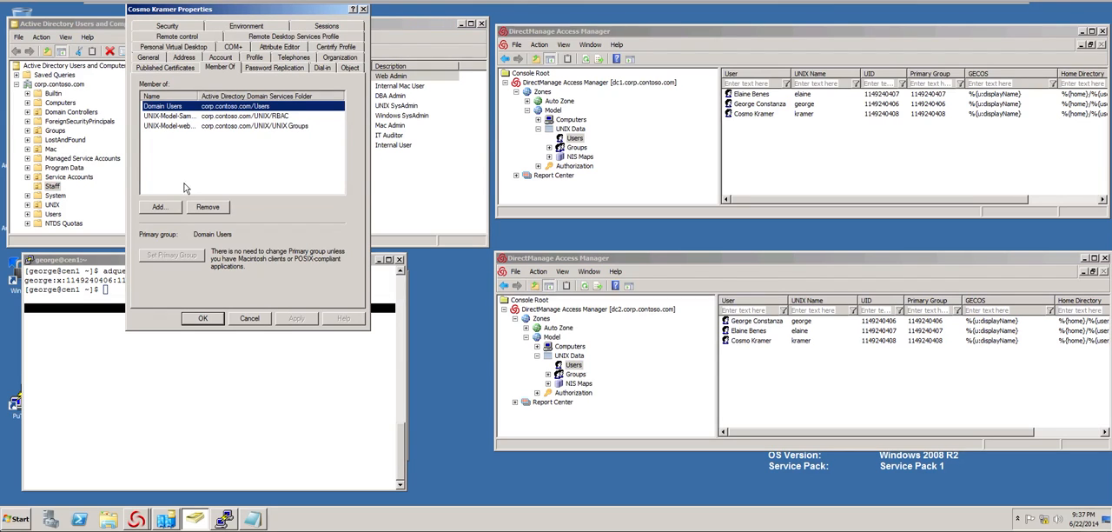
{"action": "left_click", "coordinate": [158, 207]}
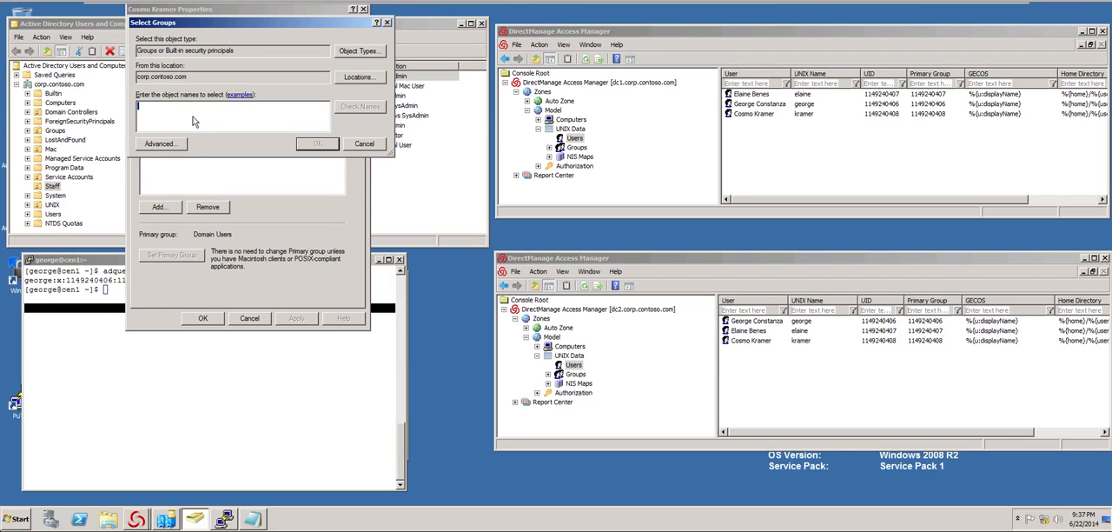
{"action": "left_click", "coordinate": [360, 106]}
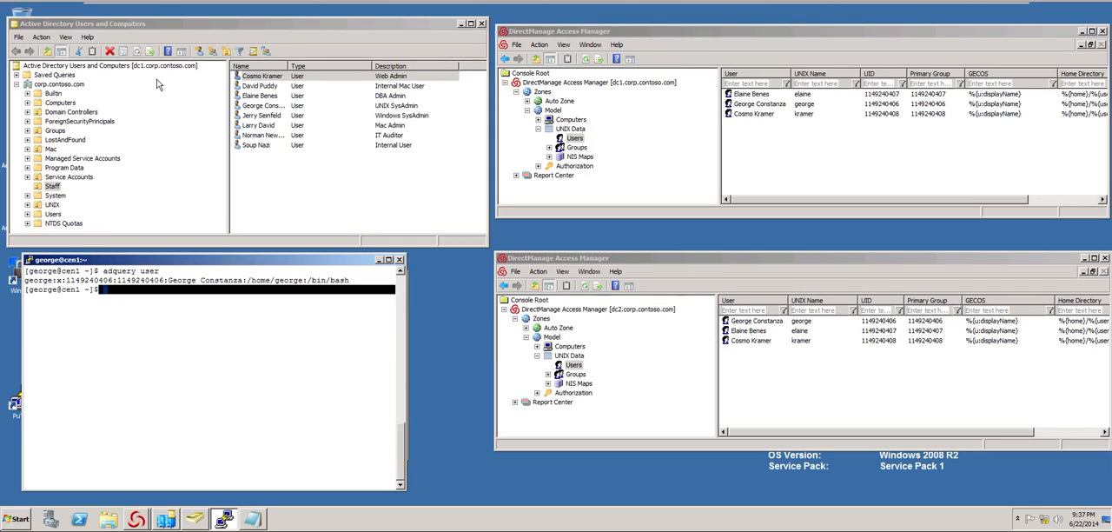
- Clear the terminal and flush the Centrify caches with dzdo /usr/sbin/adflush
{"action": "type", "text": "clear"}
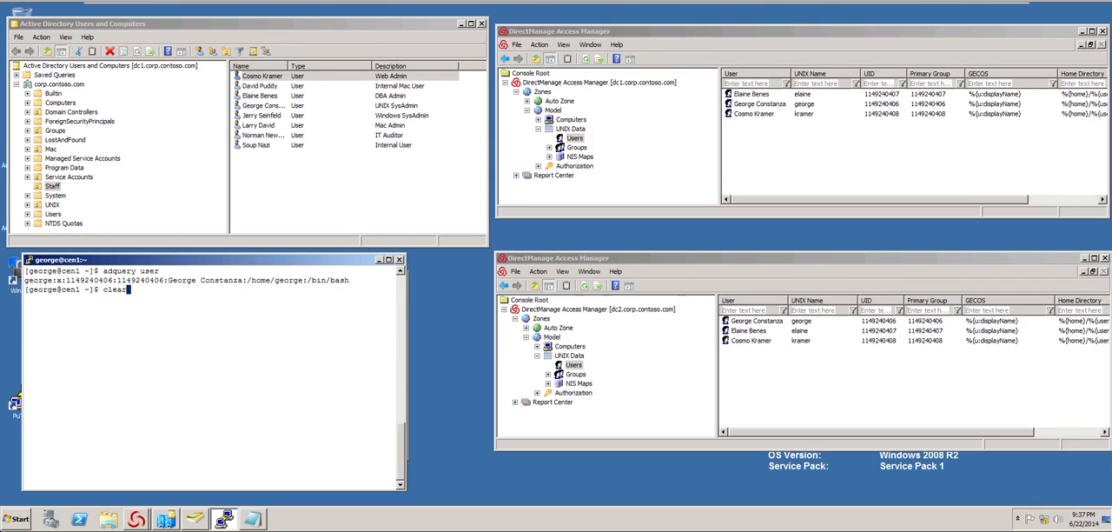
{"action": "key", "text": "Return"}
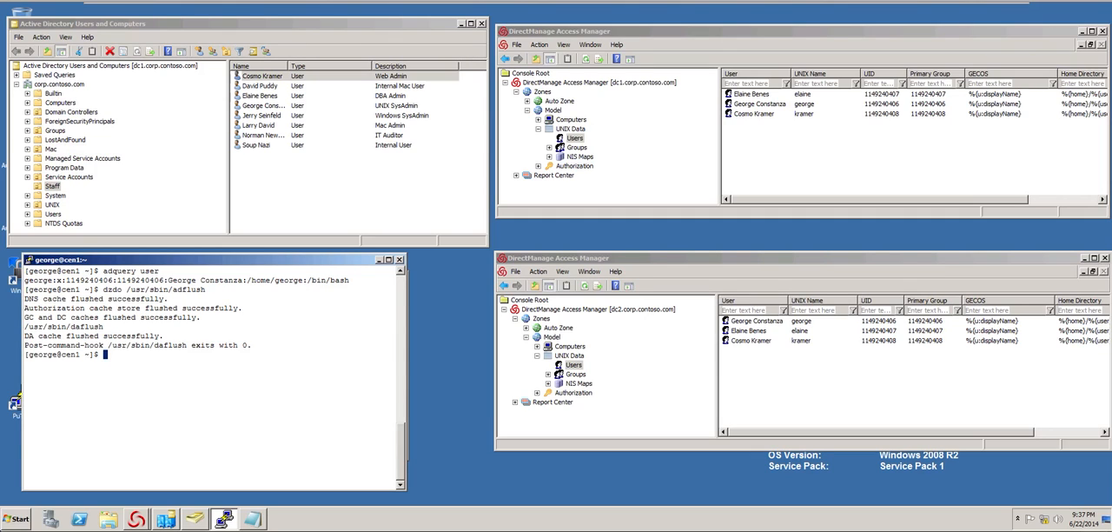
{"action": "type", "text": "dzdo /usr/sbin/adflush"}
{"action": "type", "text": "adquery user"}
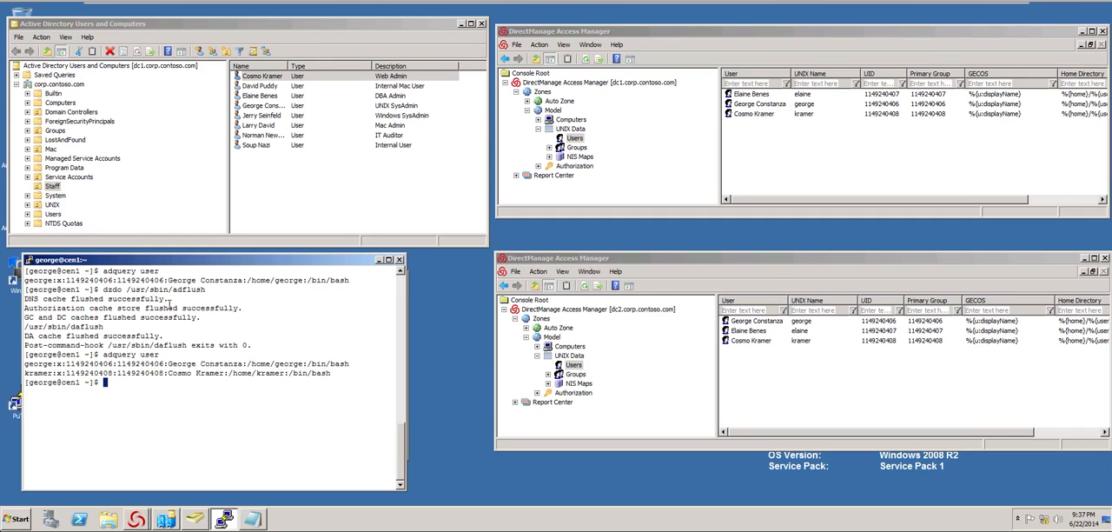
- Confirm kramer appears via adquery user and show kramer's roles and privileged commands with dzdo dzinfo kramer
{"action": "type", "text": "d"}
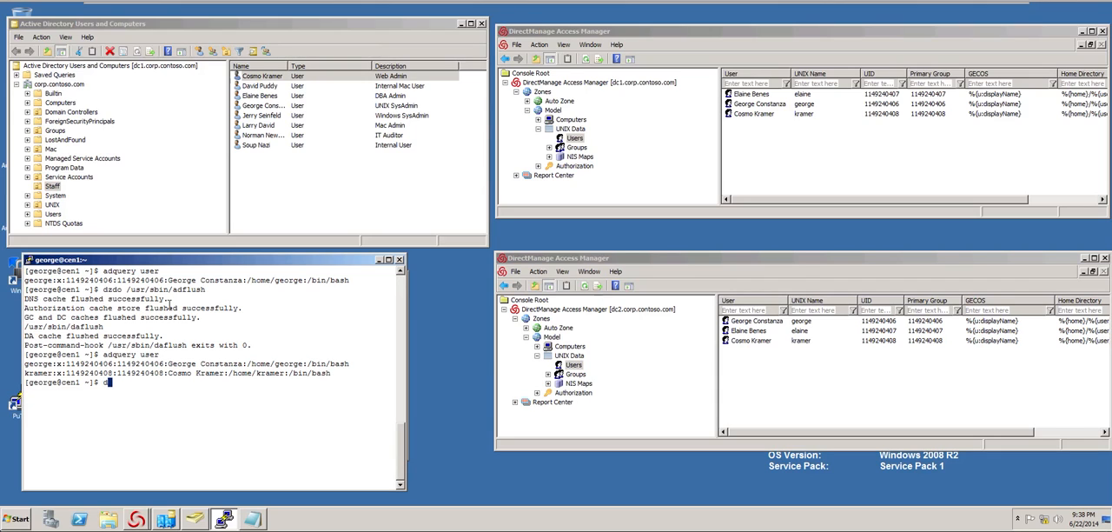
{"action": "type", "text": "dzdo dzinfo kra"}
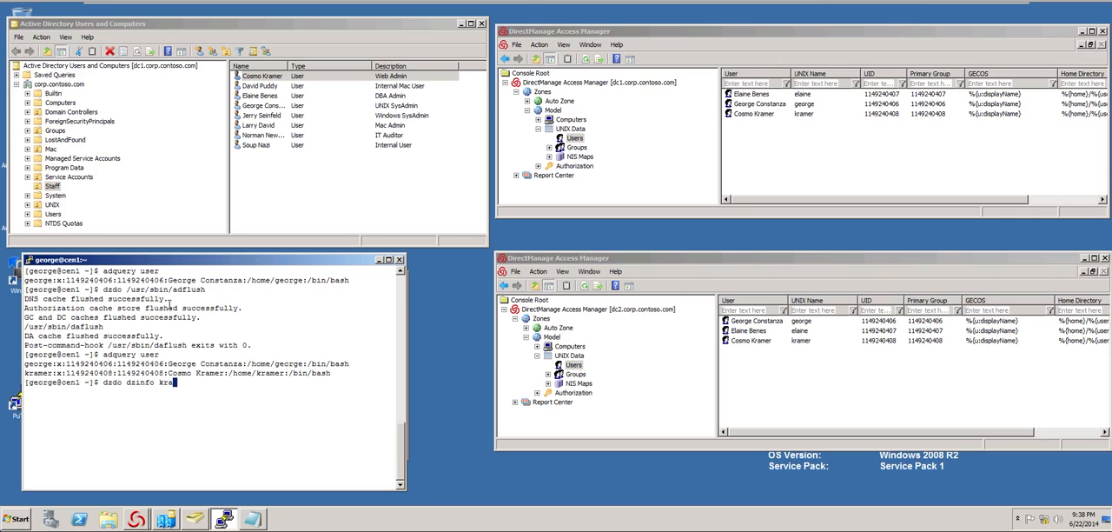
{"action": "key", "text": "Return"}
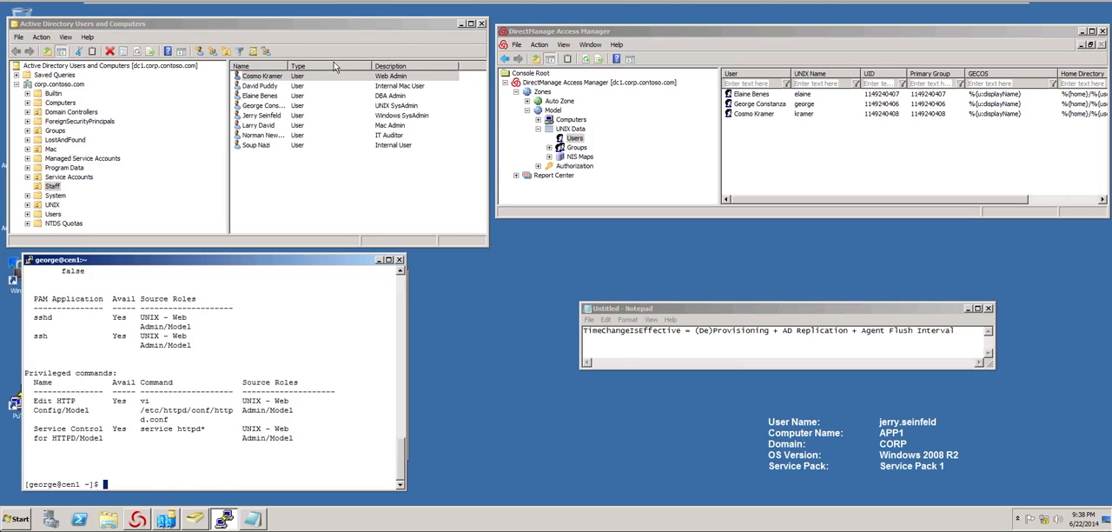
- Run adinfo showing cen1 joined to corp.contoso.com in the Model zone and connected
{"action": "left_click", "coordinate": [265, 76]}
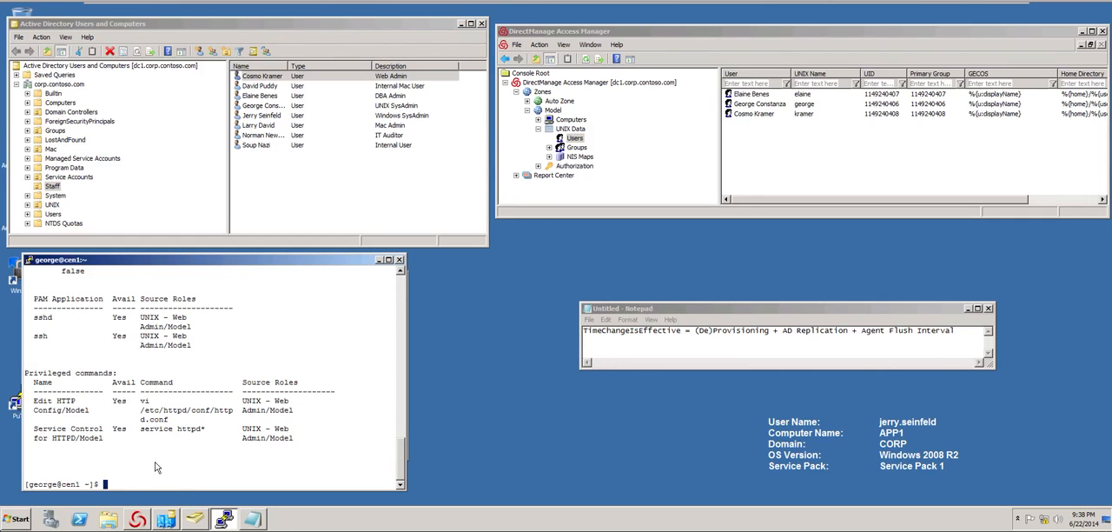
{"action": "type", "text": "adi"}
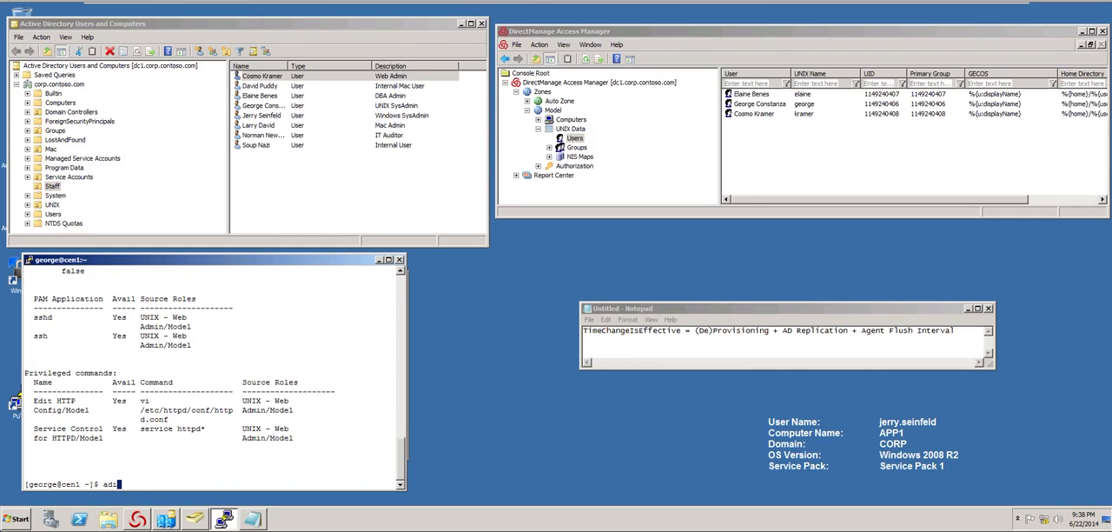
{"action": "key", "text": "Return"}
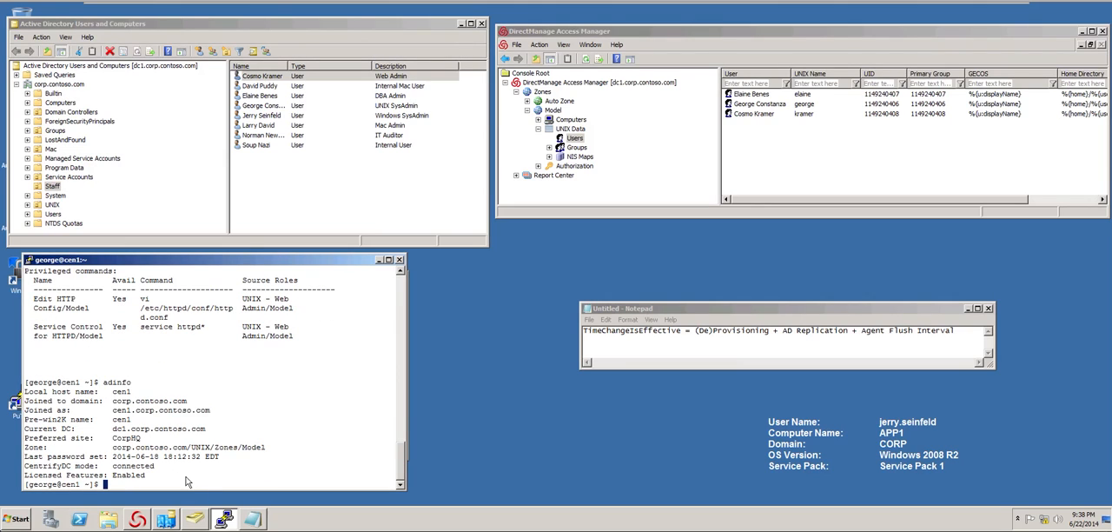
{"action": "mouse_move", "coordinate": [554, 188]}
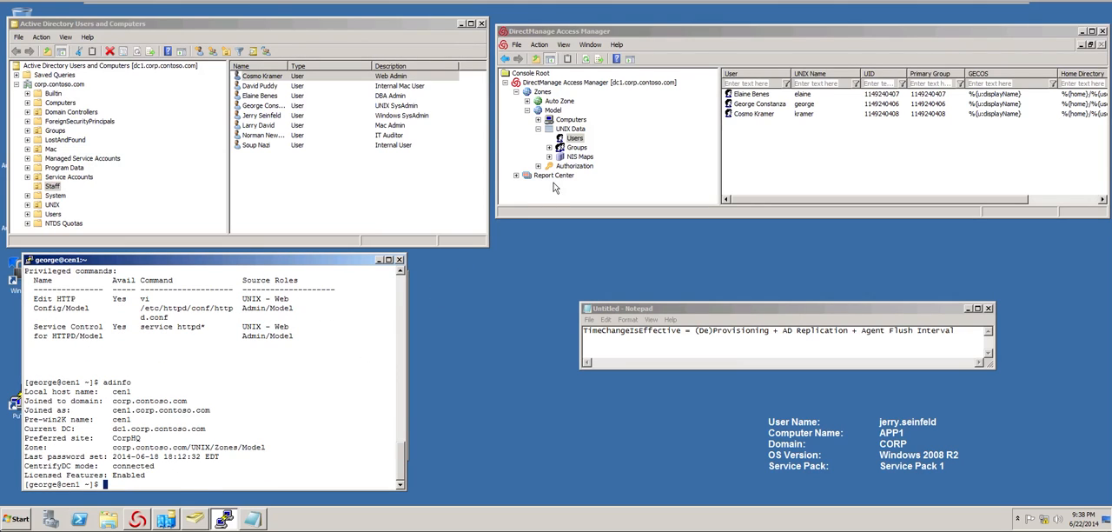
- Refresh the Access Manager root and return to its overview start page
{"action": "right_click", "coordinate": [598, 81]}
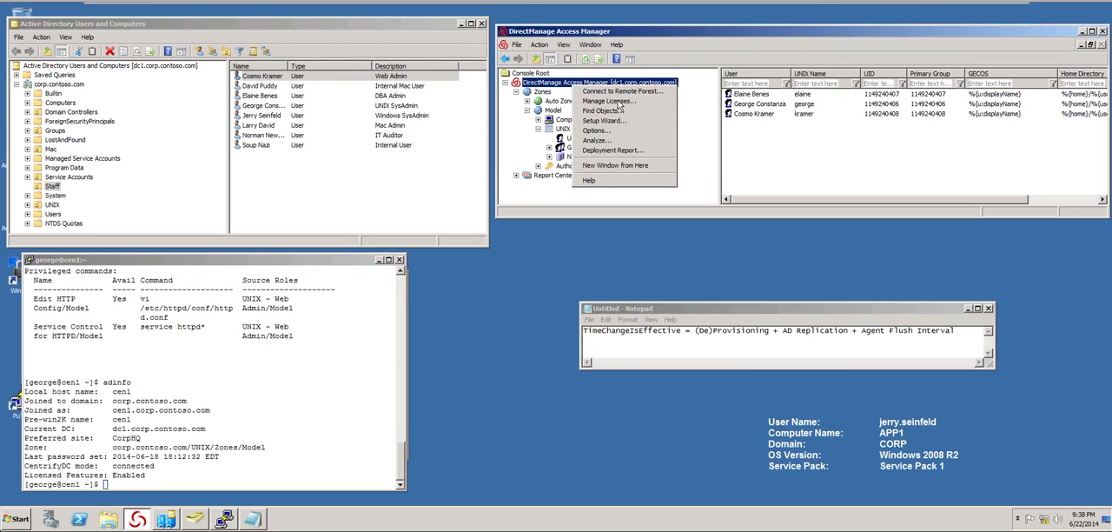
{"action": "left_click", "coordinate": [608, 90]}
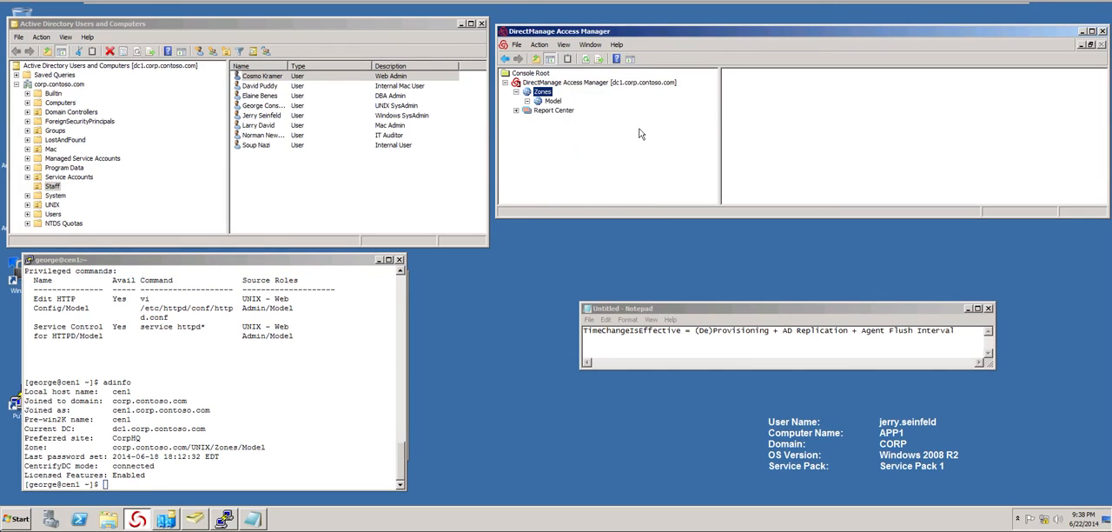
{"action": "left_click", "coordinate": [597, 82]}
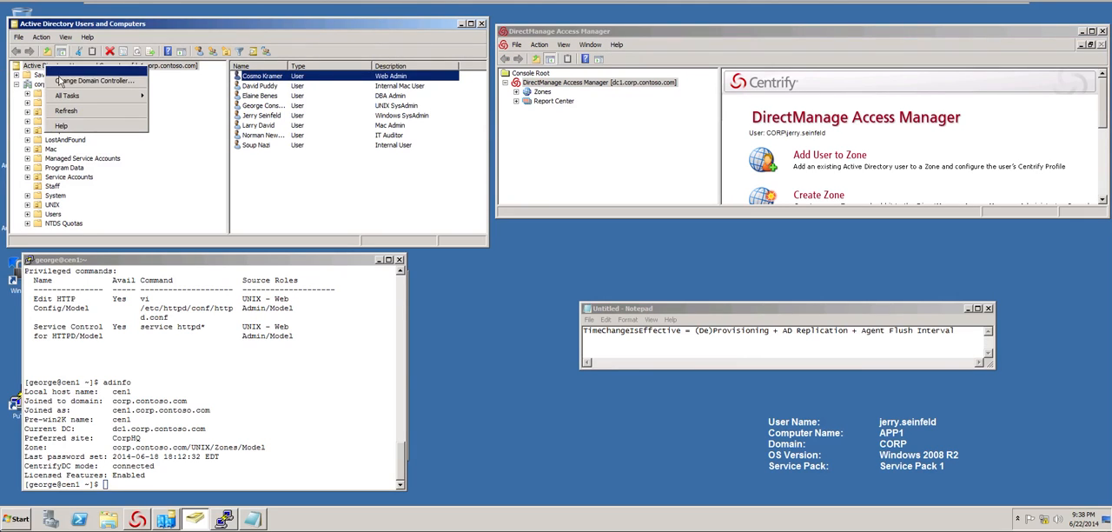
- Switch Active Directory Users and Computers to domain controller dc1.corp.contoso.com
{"action": "left_click", "coordinate": [92, 80]}
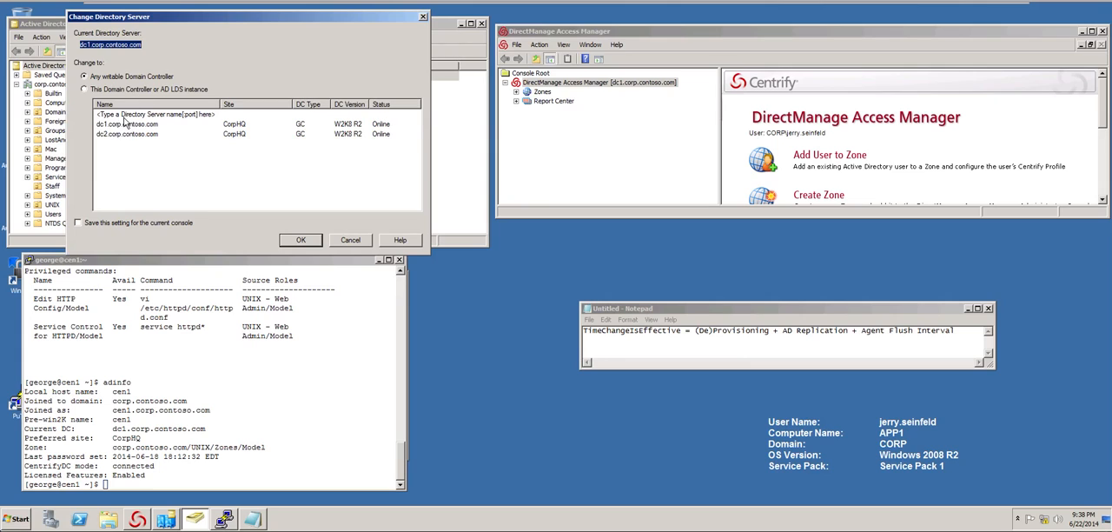
{"action": "left_click", "coordinate": [83, 91]}
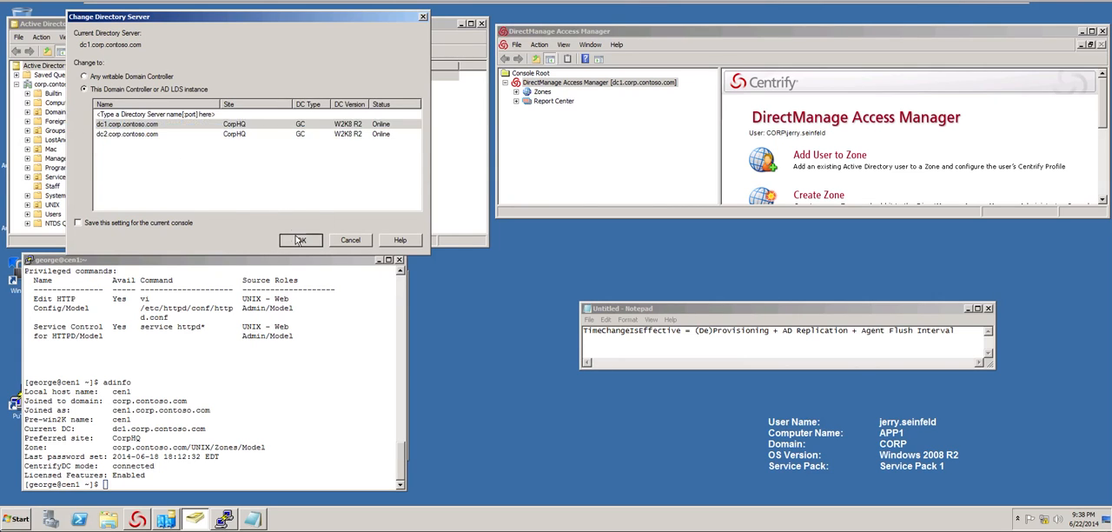
{"action": "left_click", "coordinate": [299, 240]}
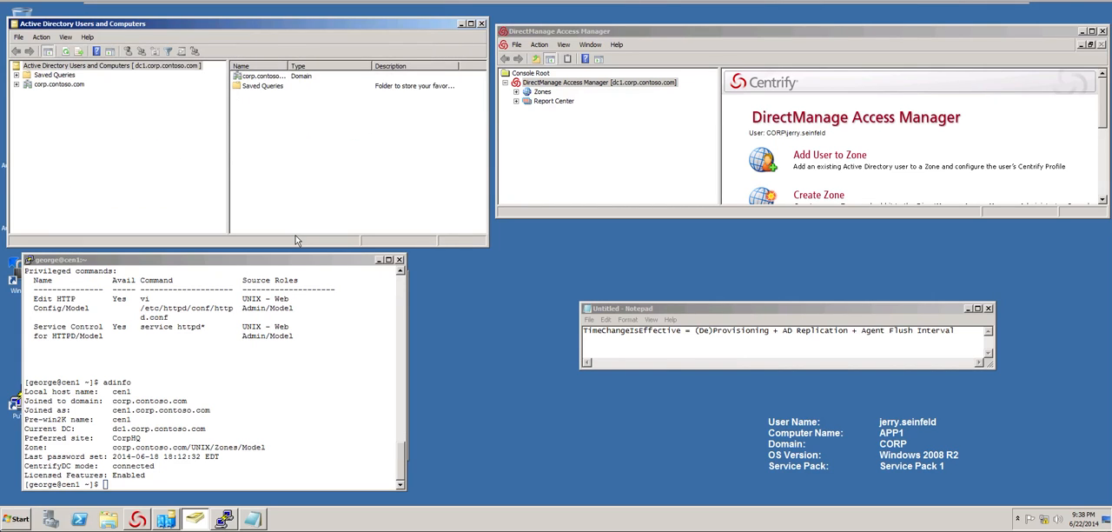